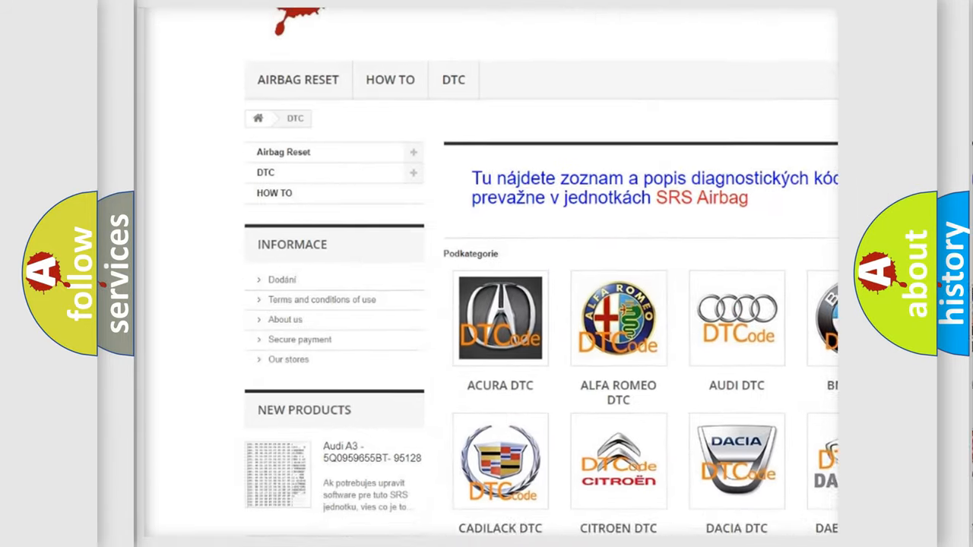
{"action": "scroll", "scroll_direction": "down", "scroll_amount": 3}
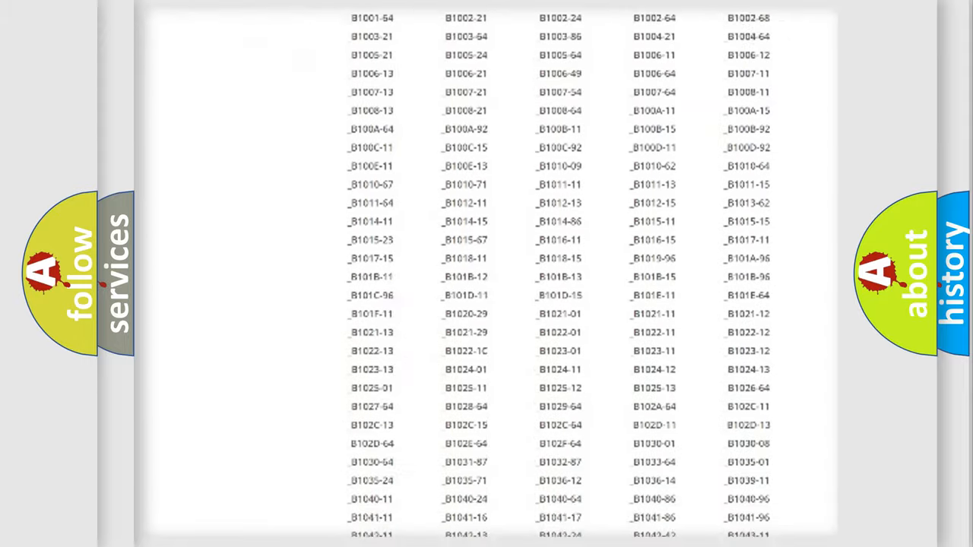
{"action": "scroll", "scroll_direction": "down", "scroll_amount": 3}
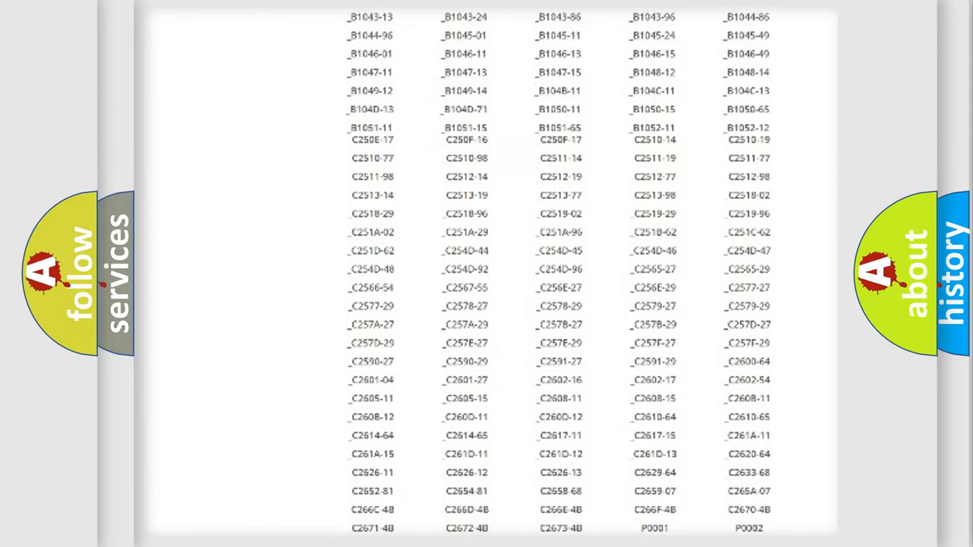